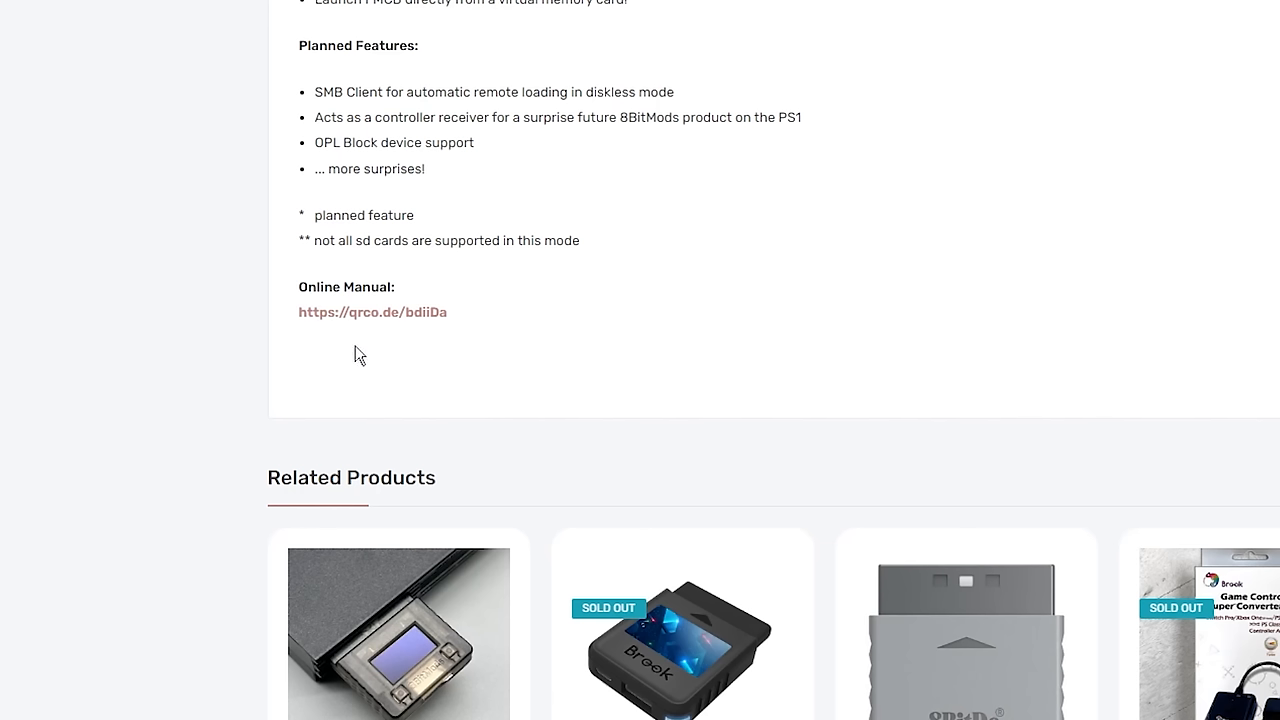
mouse_move(298, 360)
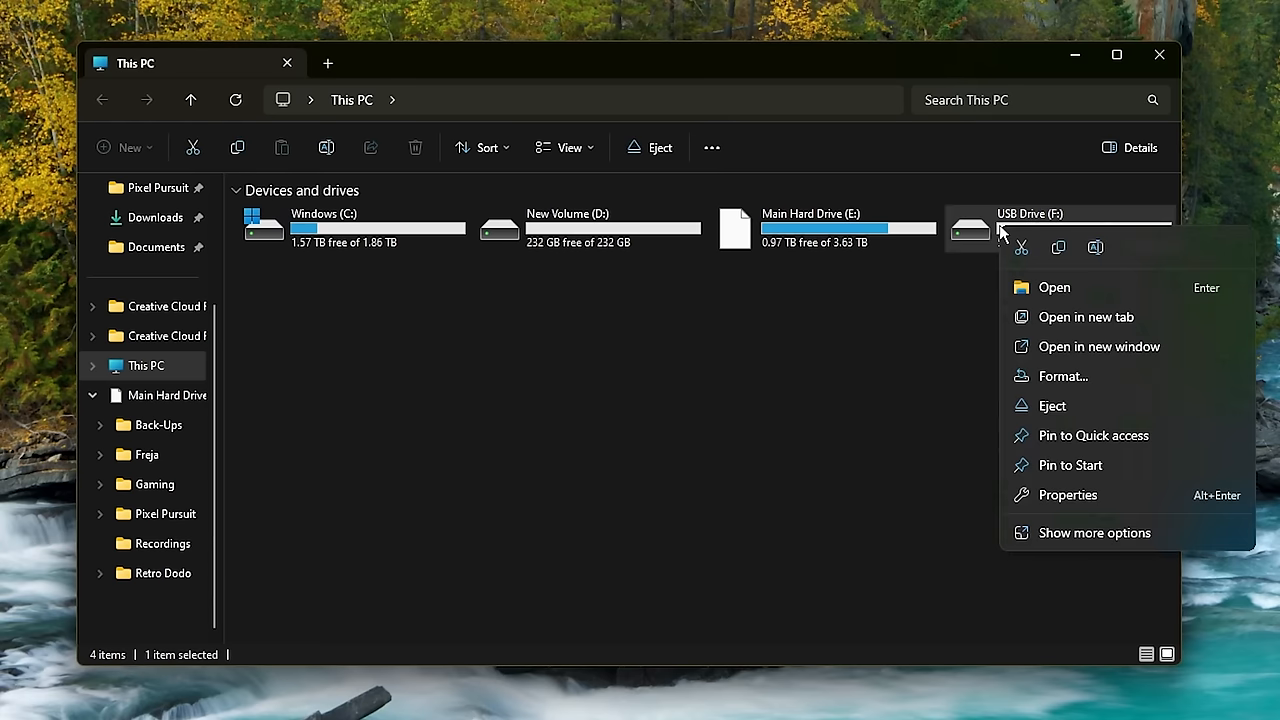
mouse_move(1040, 376)
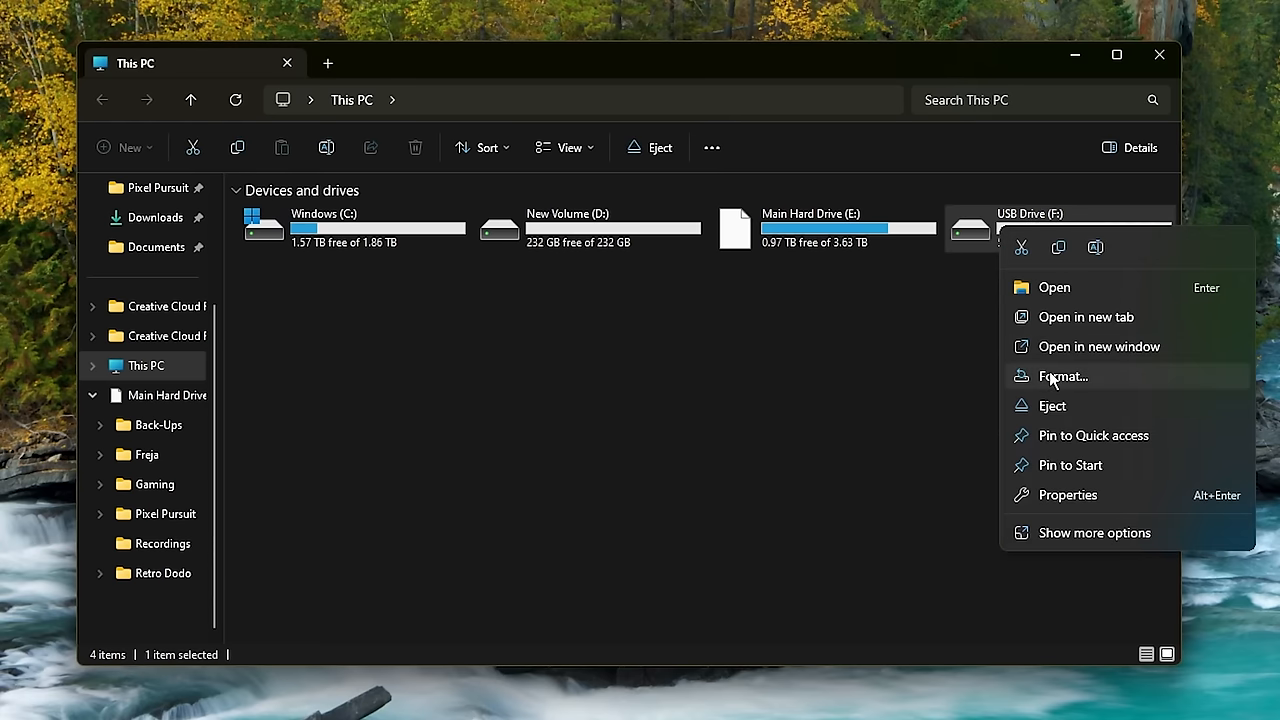
Quick-format the microSD on drive F: with volume label MemCardPRO2.
click(1064, 376)
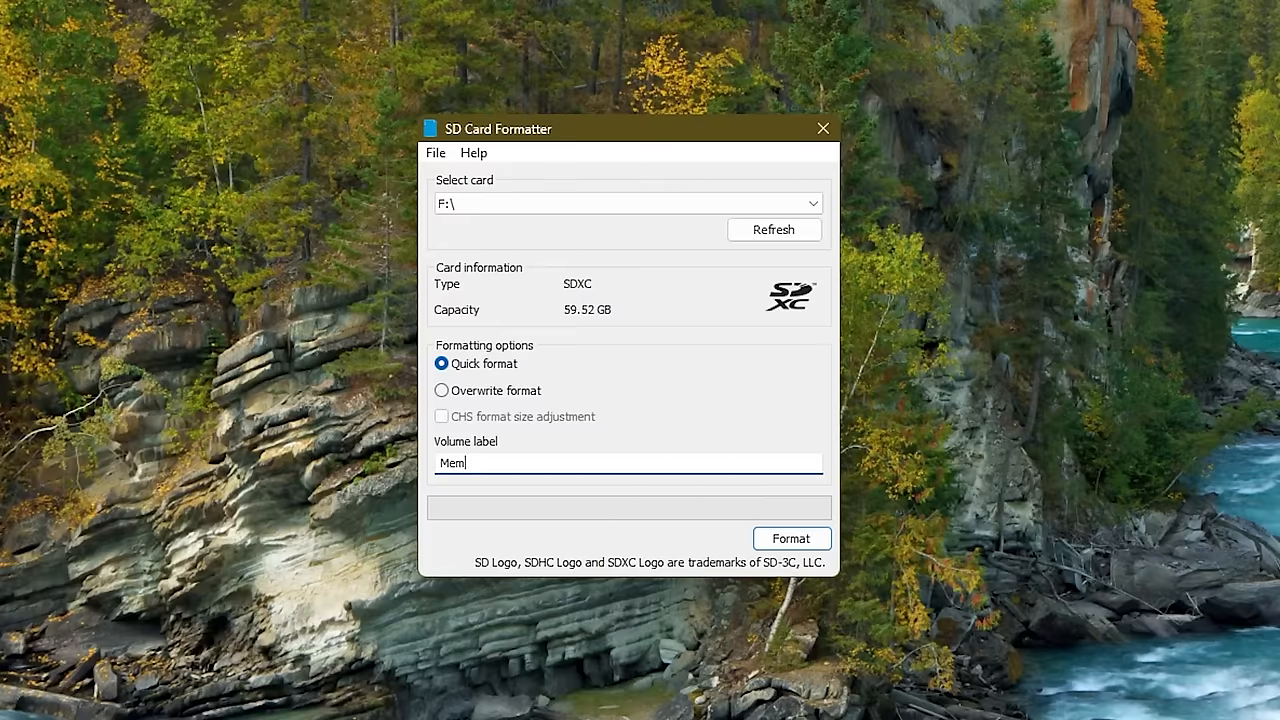
text(CardP)
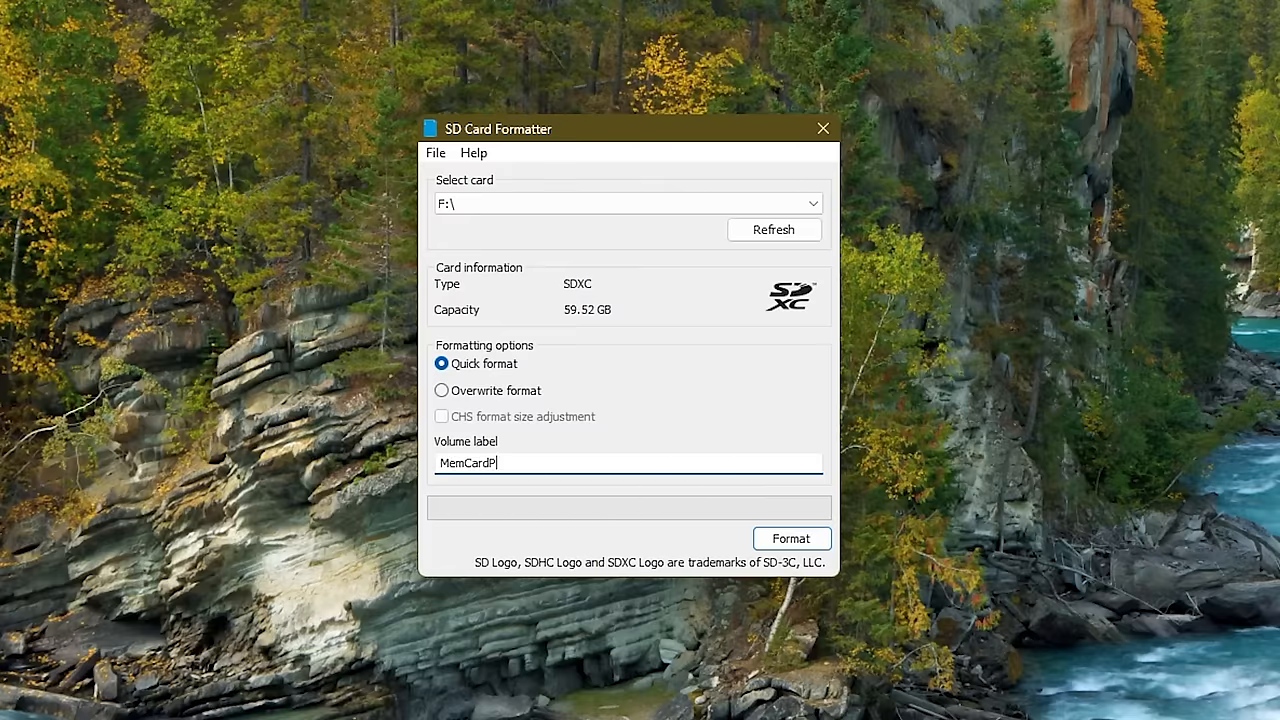
text(RO2)
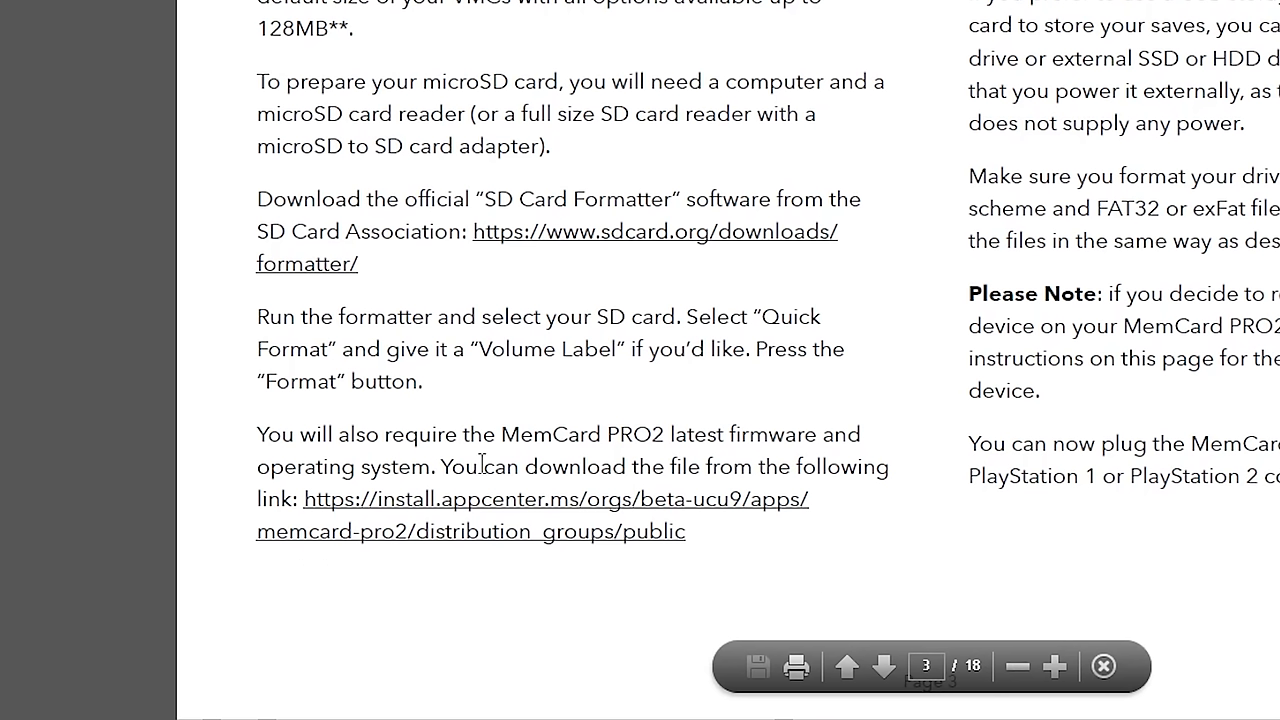
mouse_move(680, 440)
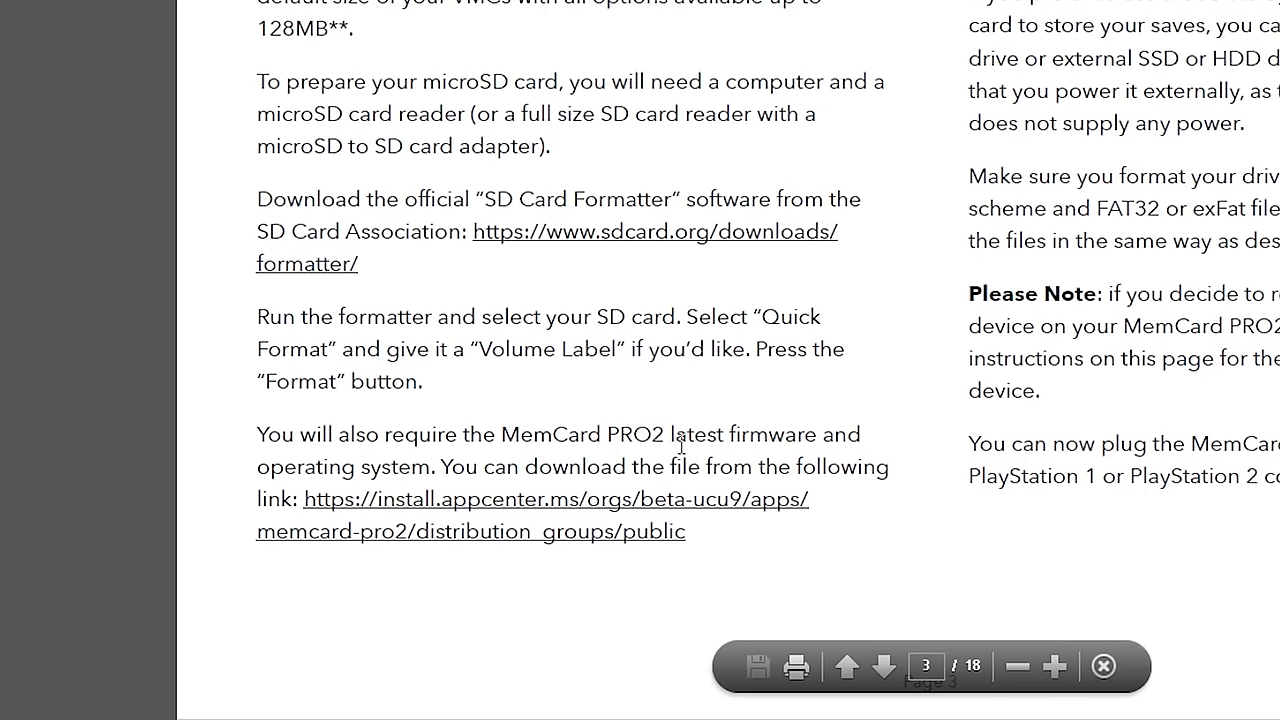
mouse_move(858, 534)
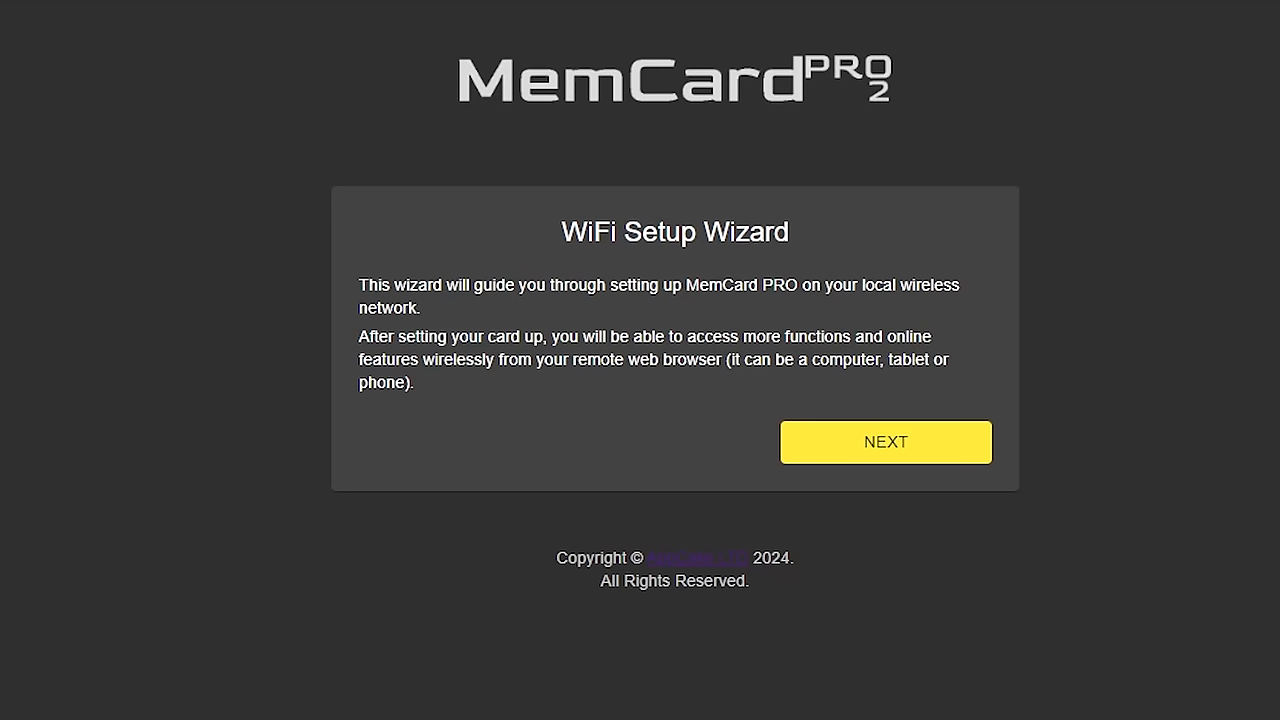
mouse_move(1192, 516)
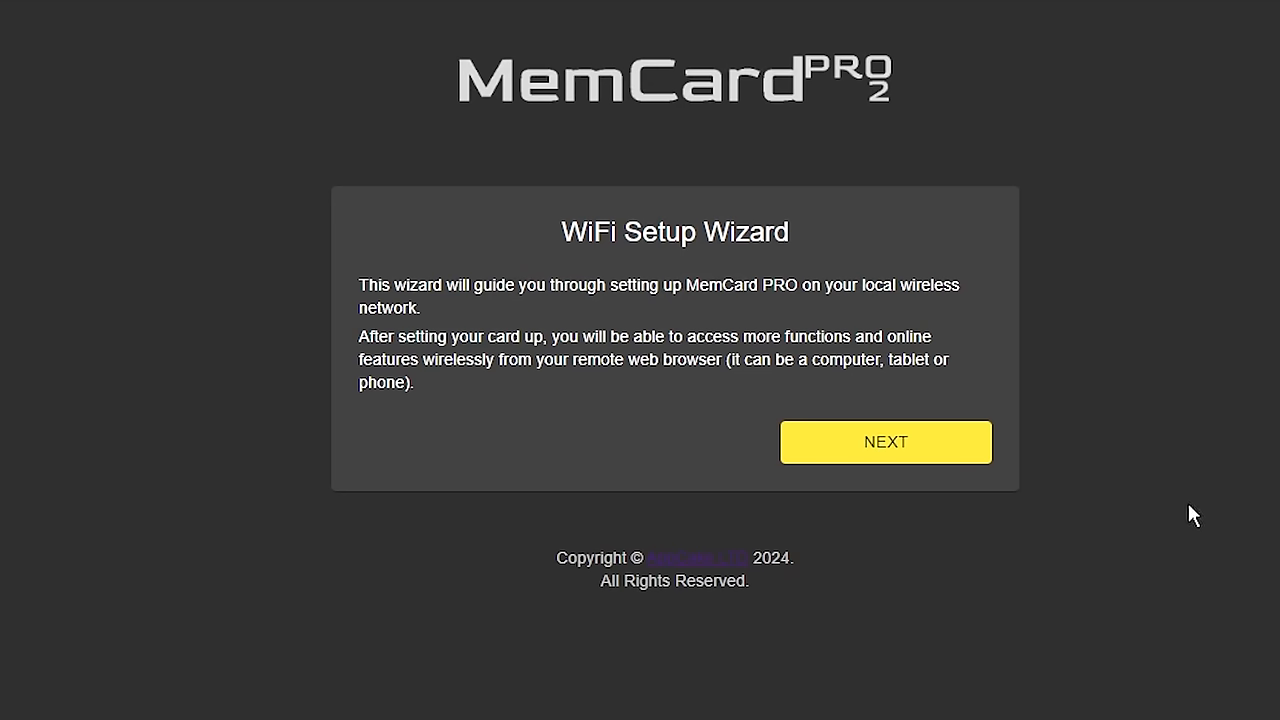
Continue the WiFi Setup Wizard toward the device home page.
click(884, 442)
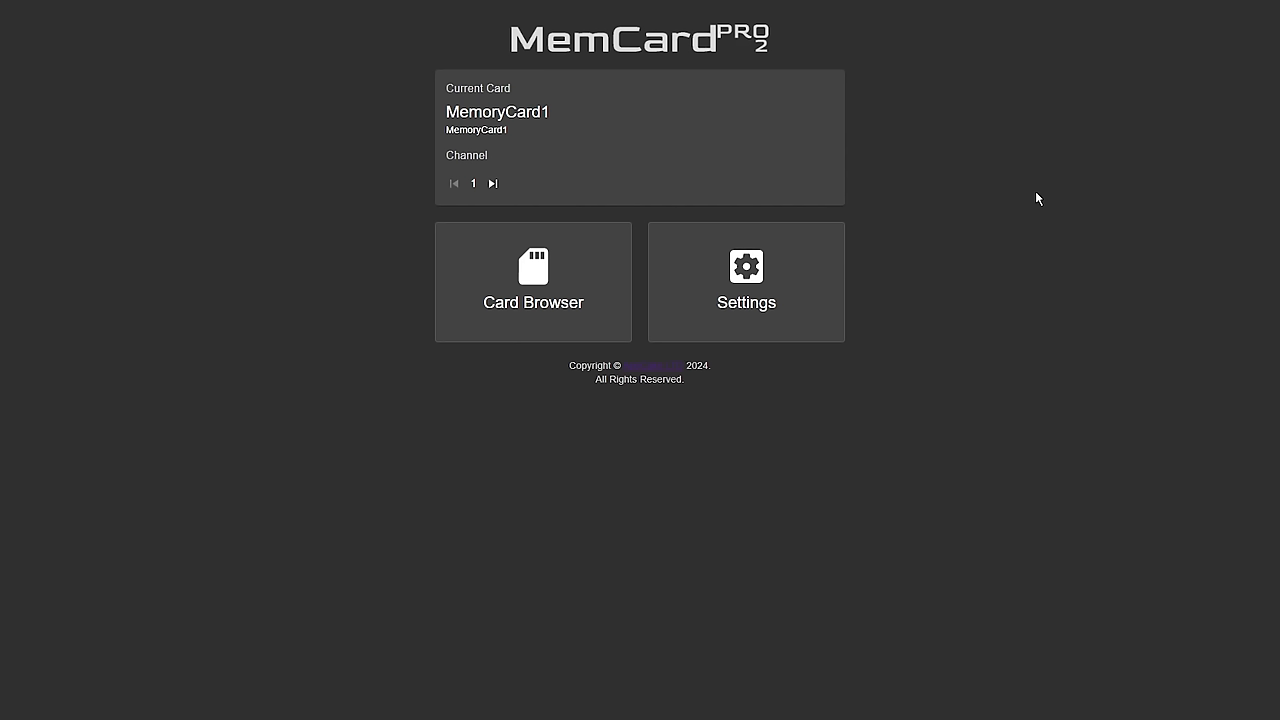
mouse_move(896, 224)
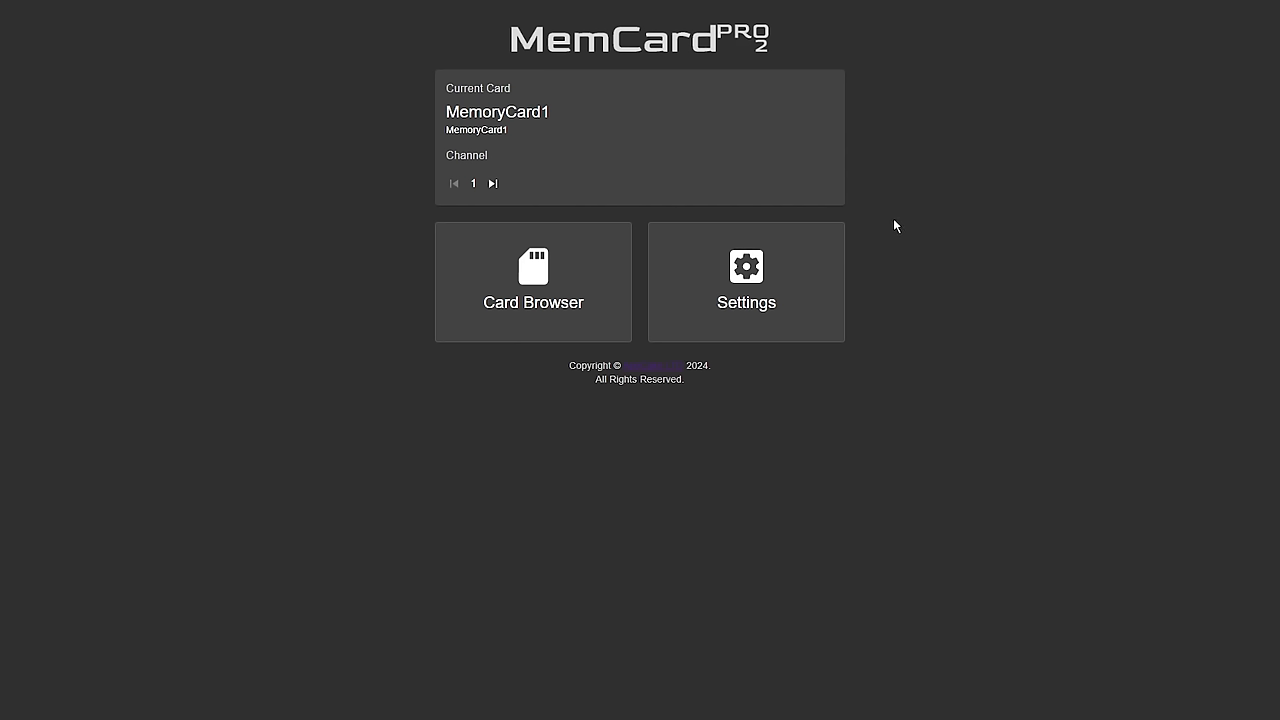
Create PS2 Memory Card 1 in the Card Browser, set it as boot card and mount it.
click(746, 280)
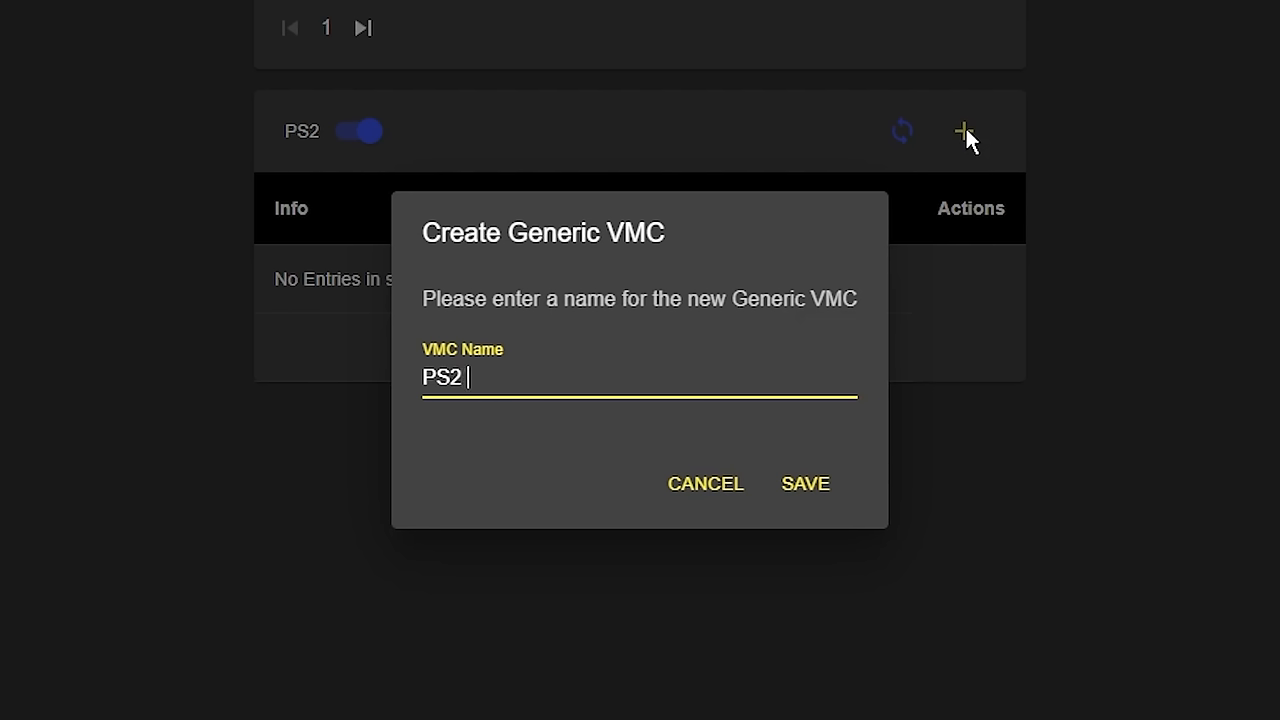
text(Memory C)
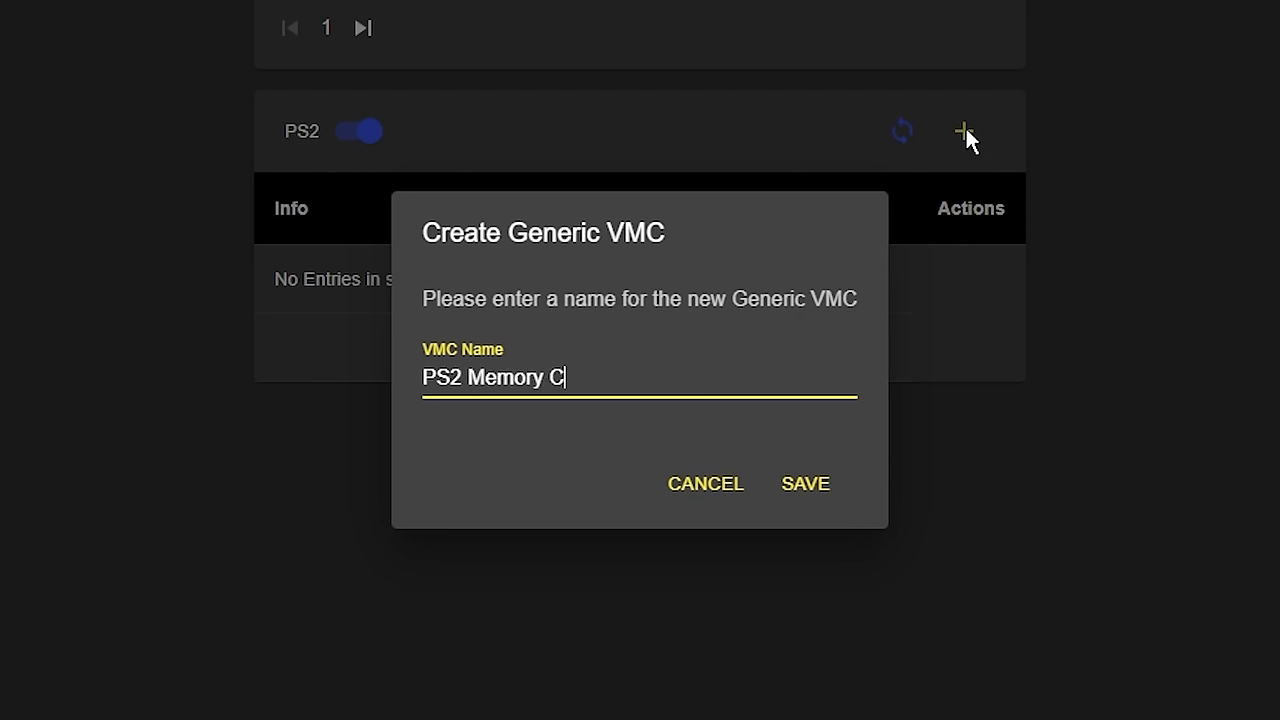
text(ard 1)
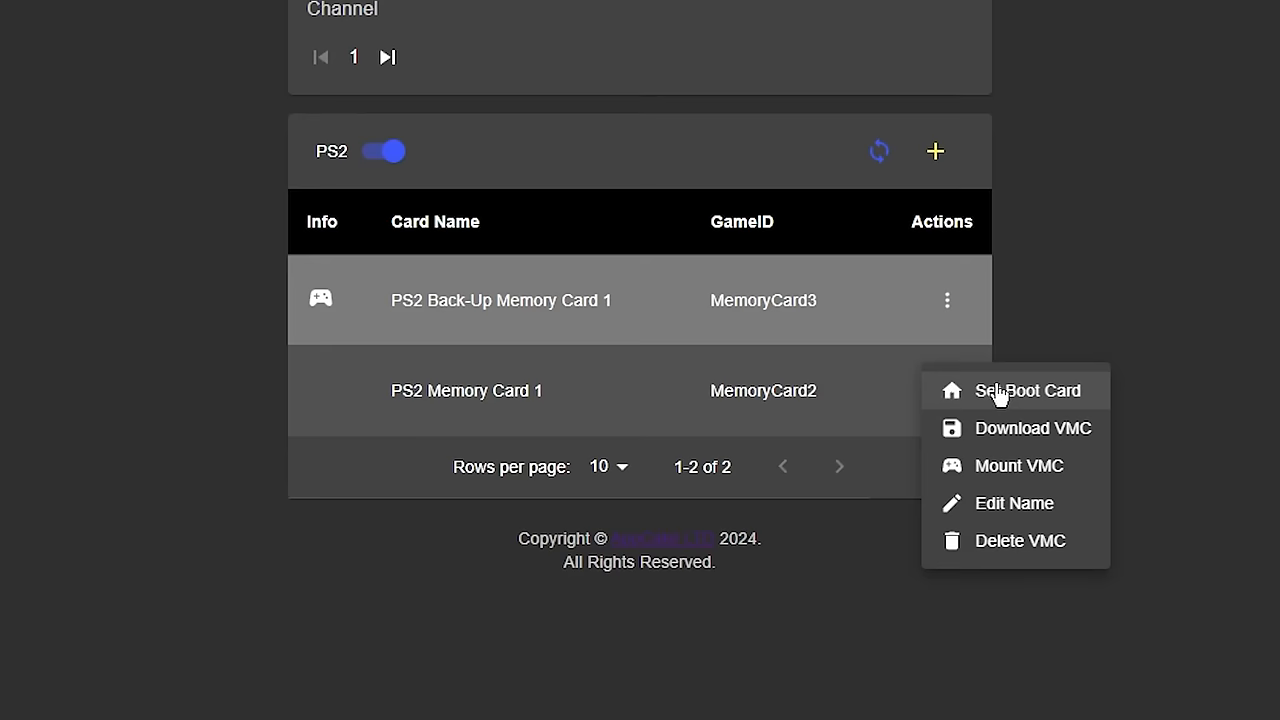
click(1026, 390)
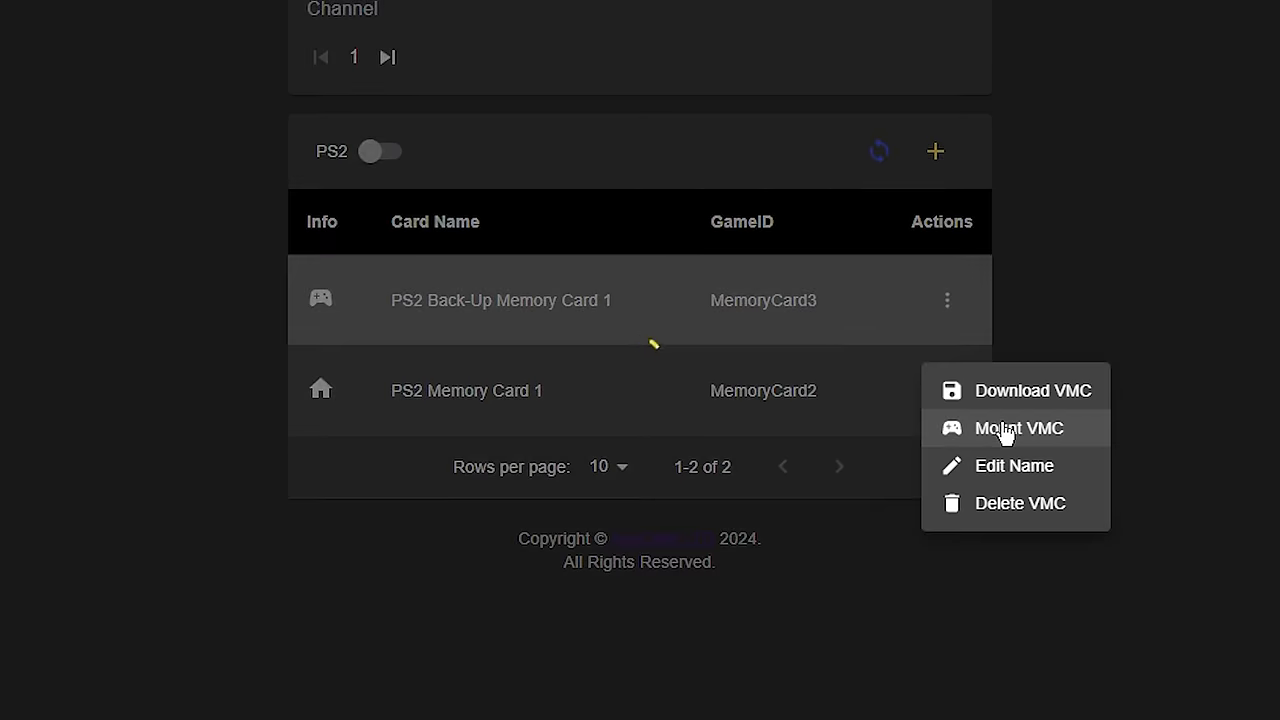
click(1018, 428)
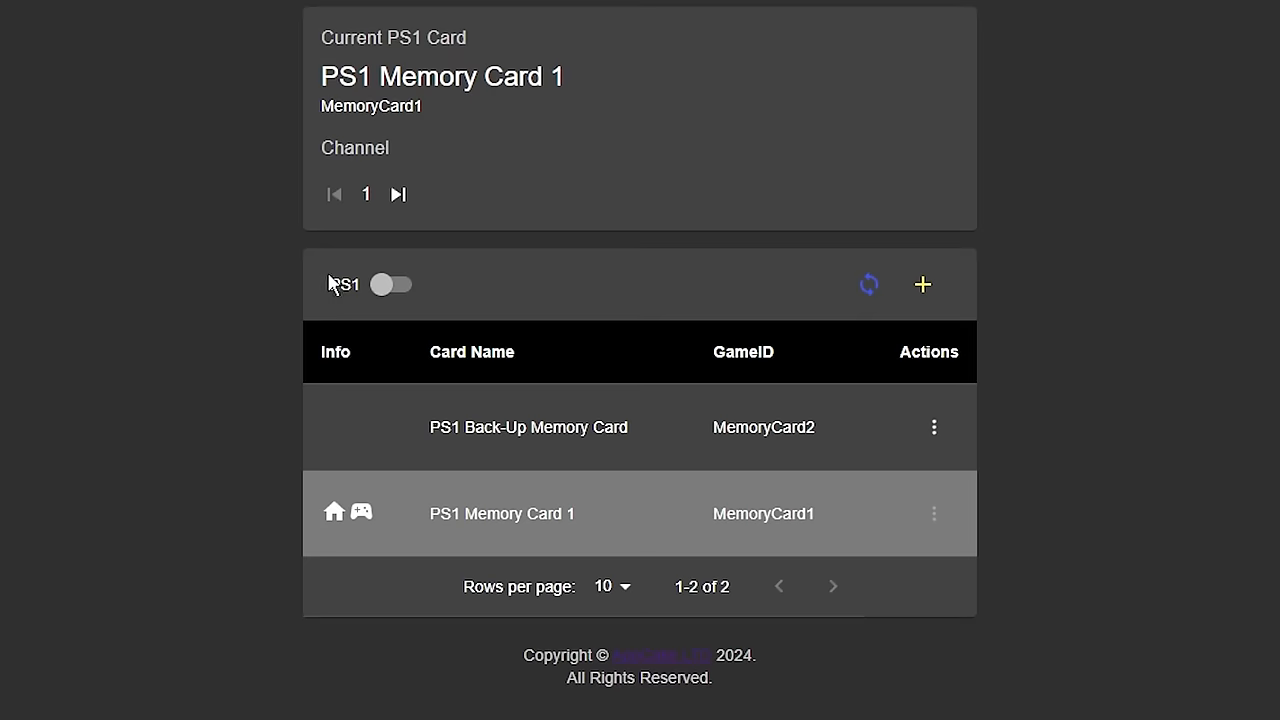
Toggle the Card Browser between PS1 and PS2 lists and start adding a new card.
click(392, 284)
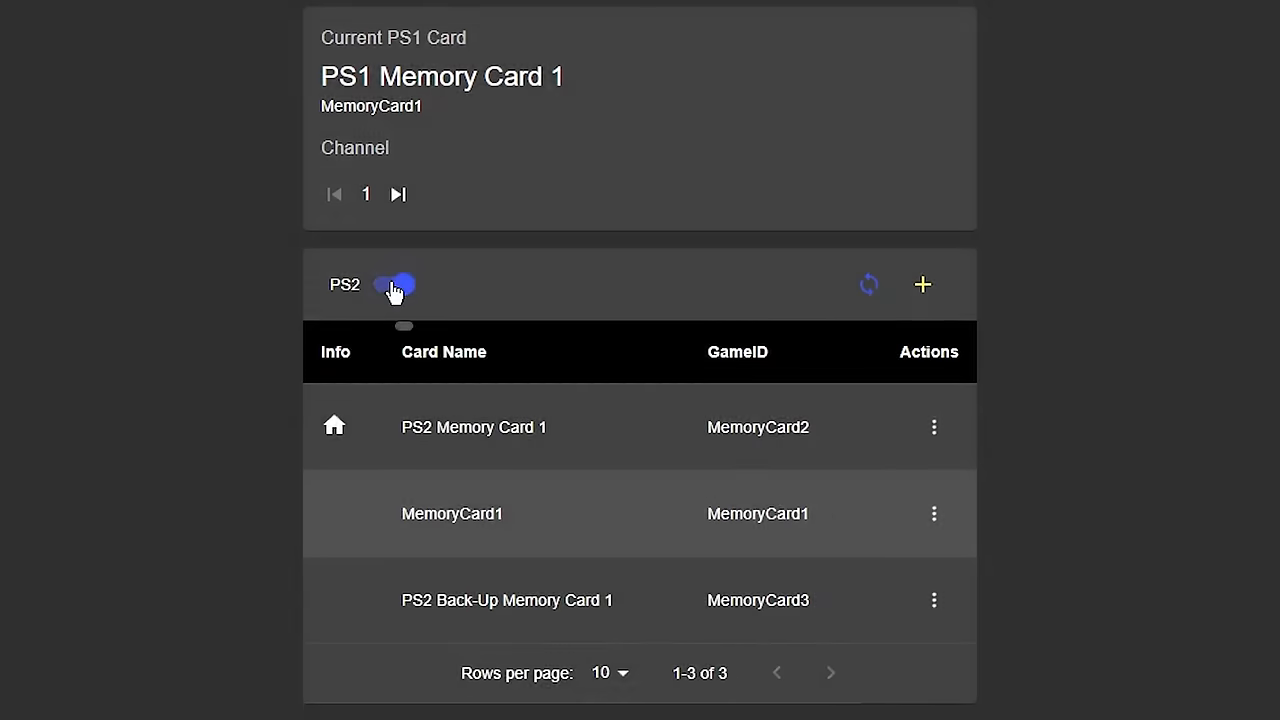
click(396, 284)
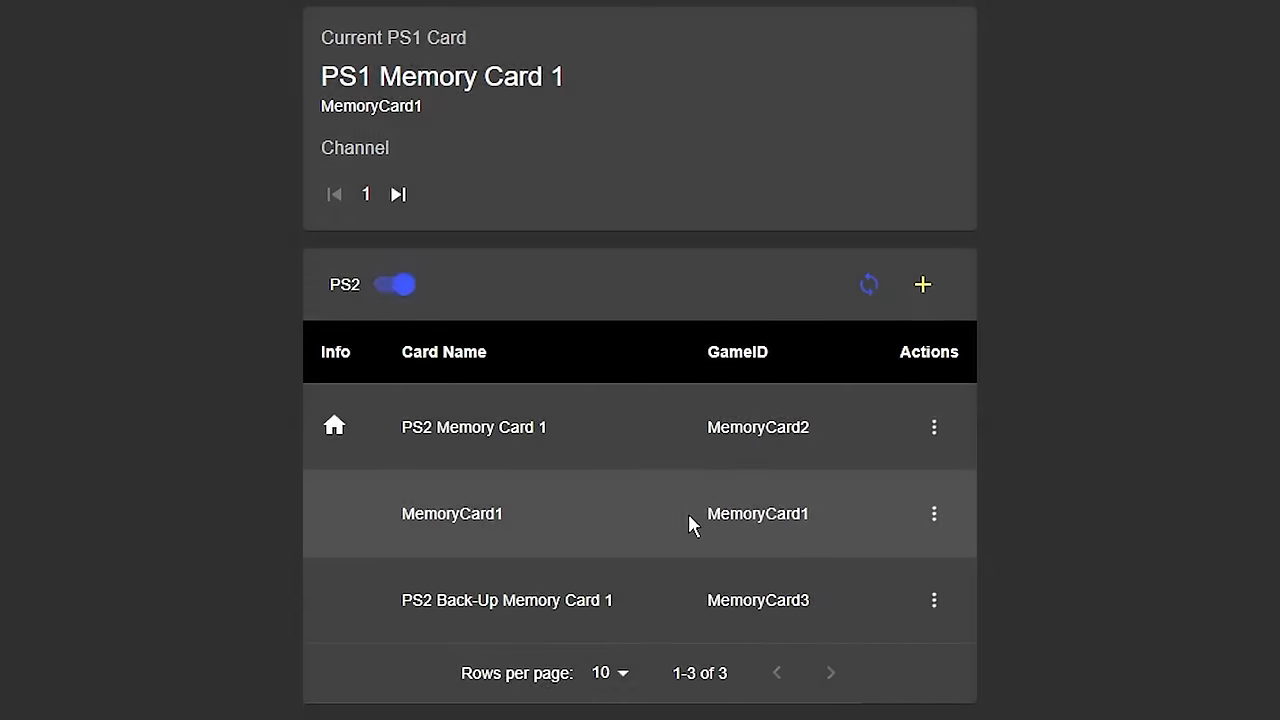
click(934, 512)
text(PS1 Ba)
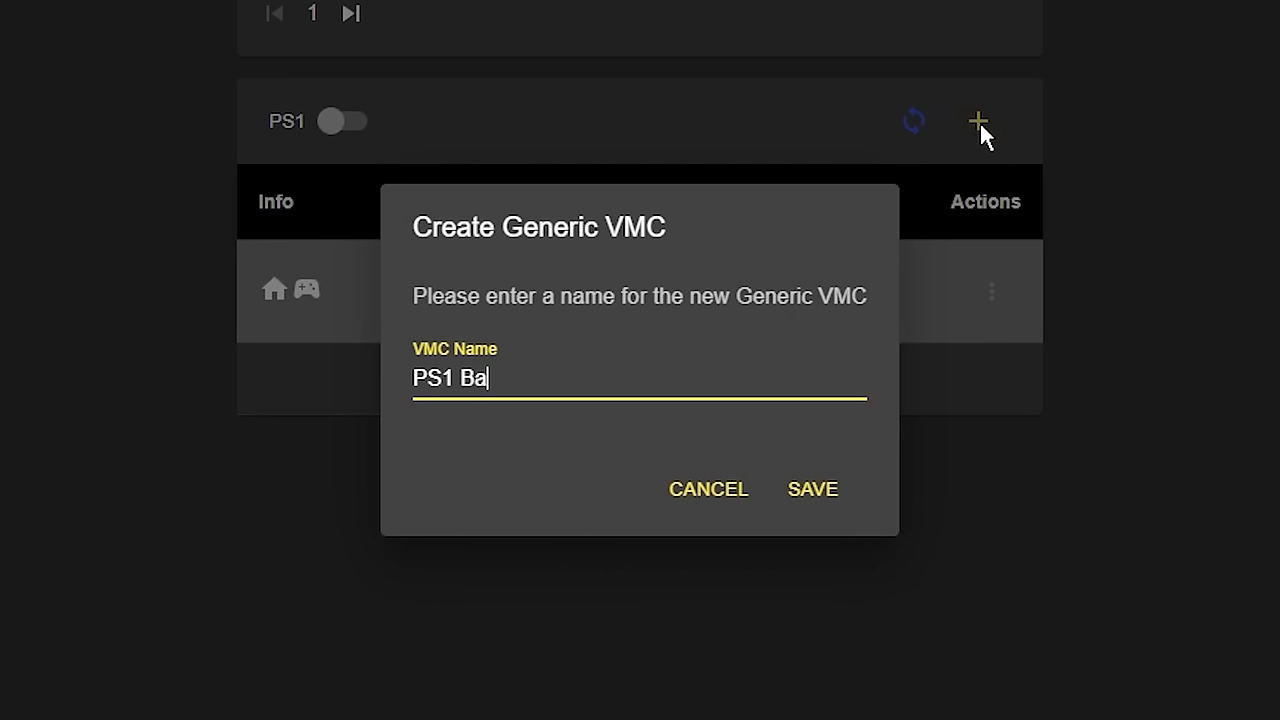
Name the new PS1 card PS1 Back-Up Memory Card and save it.
text(ck-Up M)
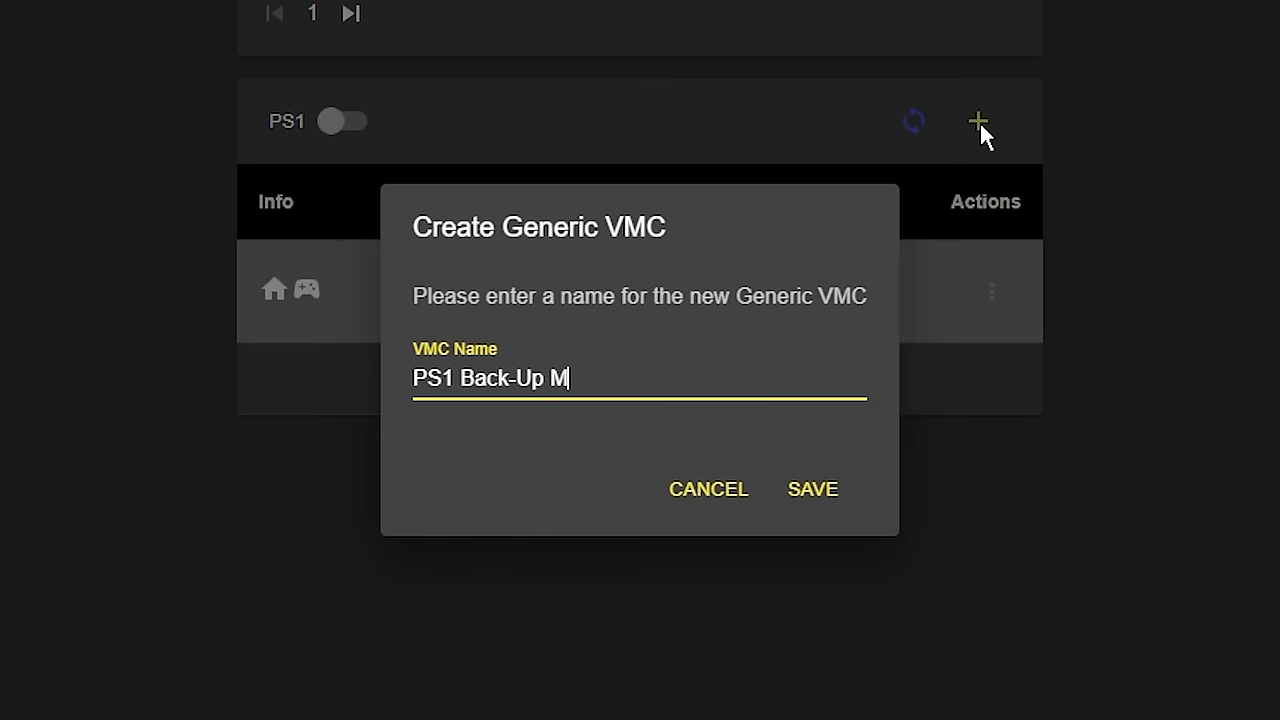
text(emory Car)
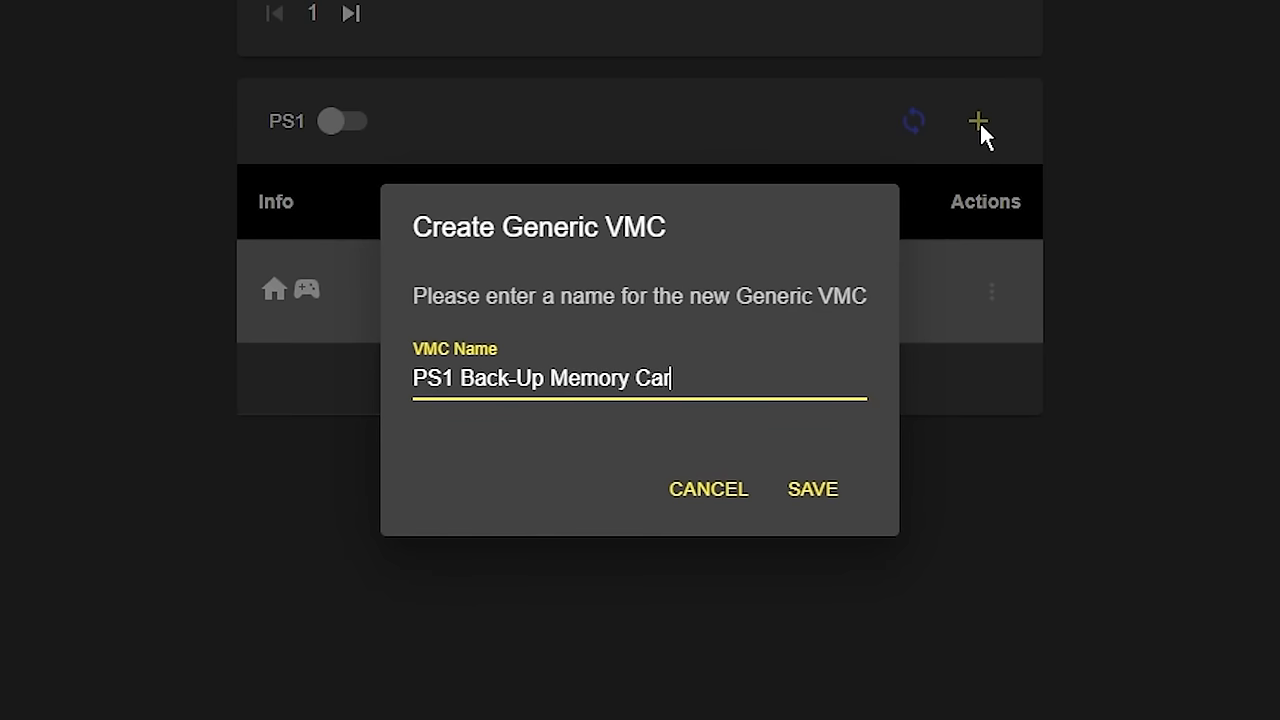
click(812, 488)
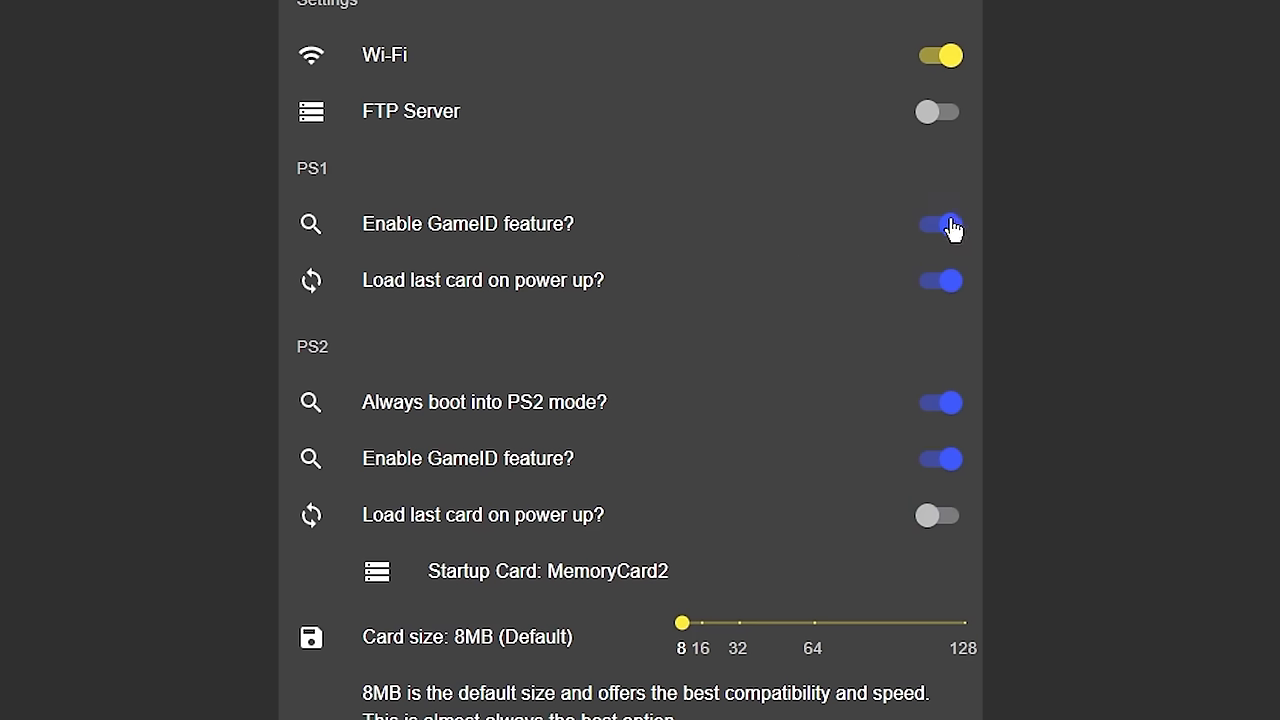
Switch off Enable GameID feature for PS1 in Settings.
click(940, 224)
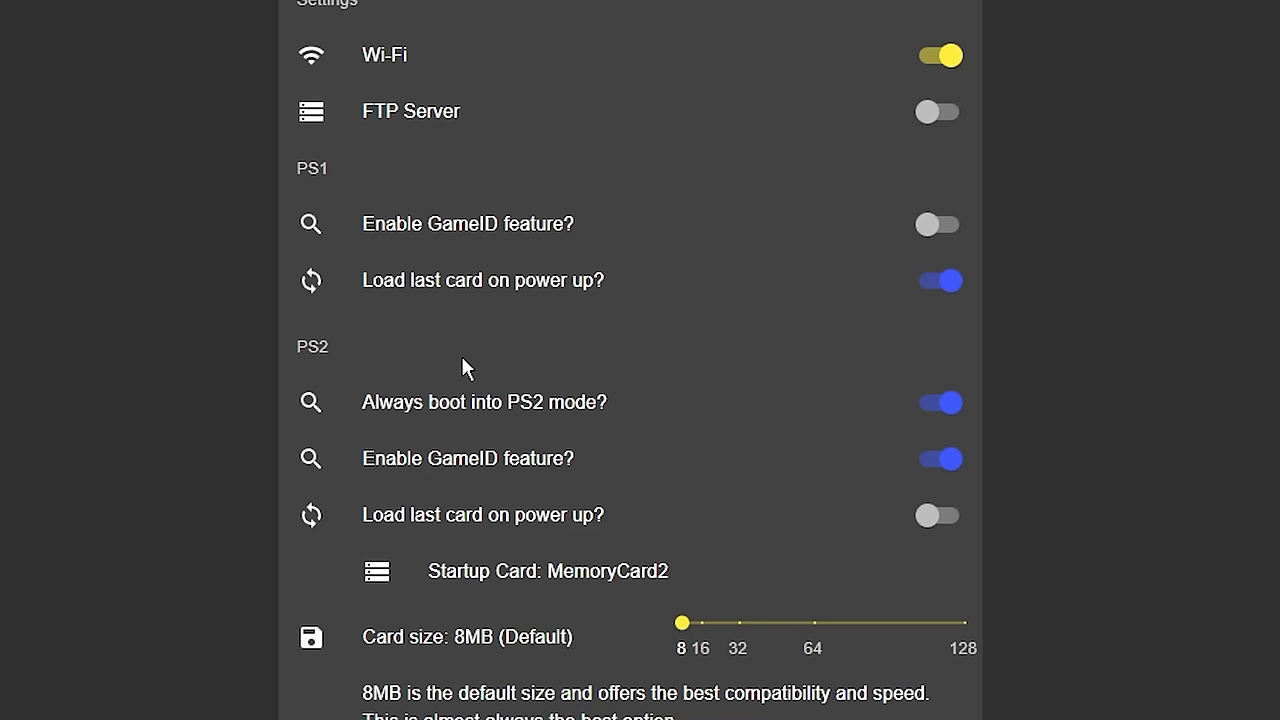
mouse_move(628, 464)
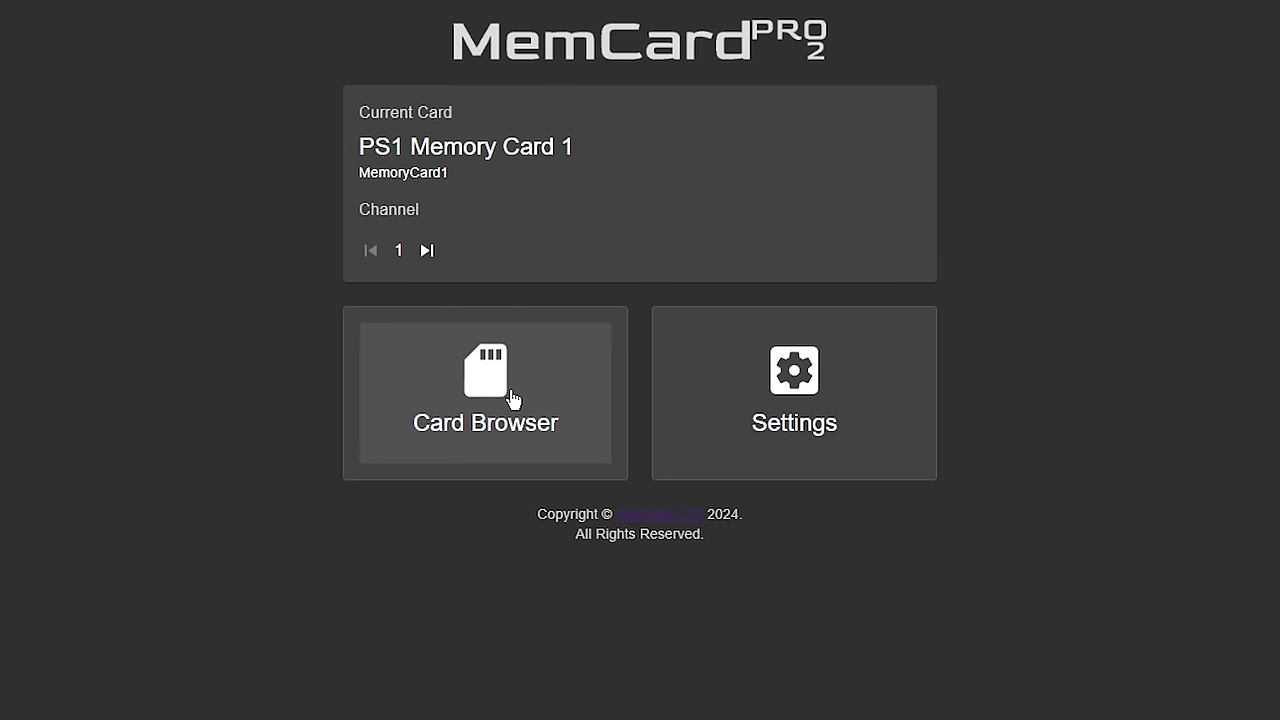
Show the PS1 card list and the actions menu for PS1 Back-Up Memory Card.
click(484, 392)
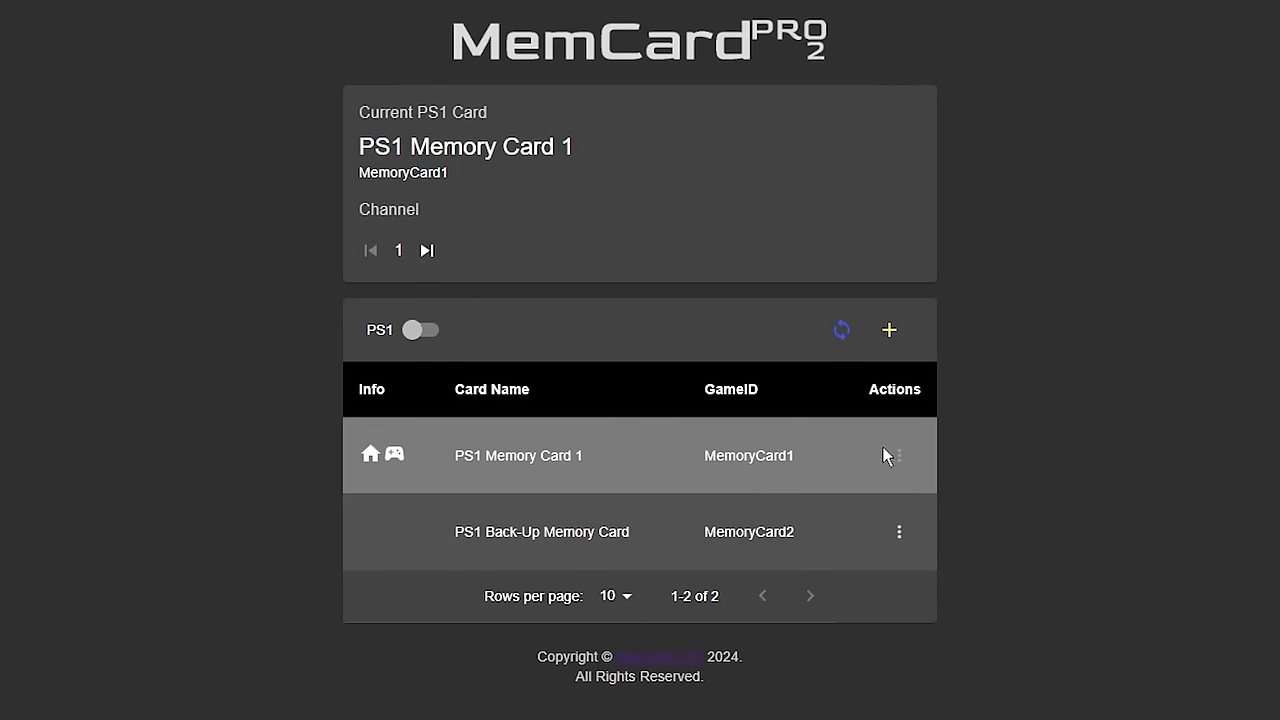
mouse_move(900, 532)
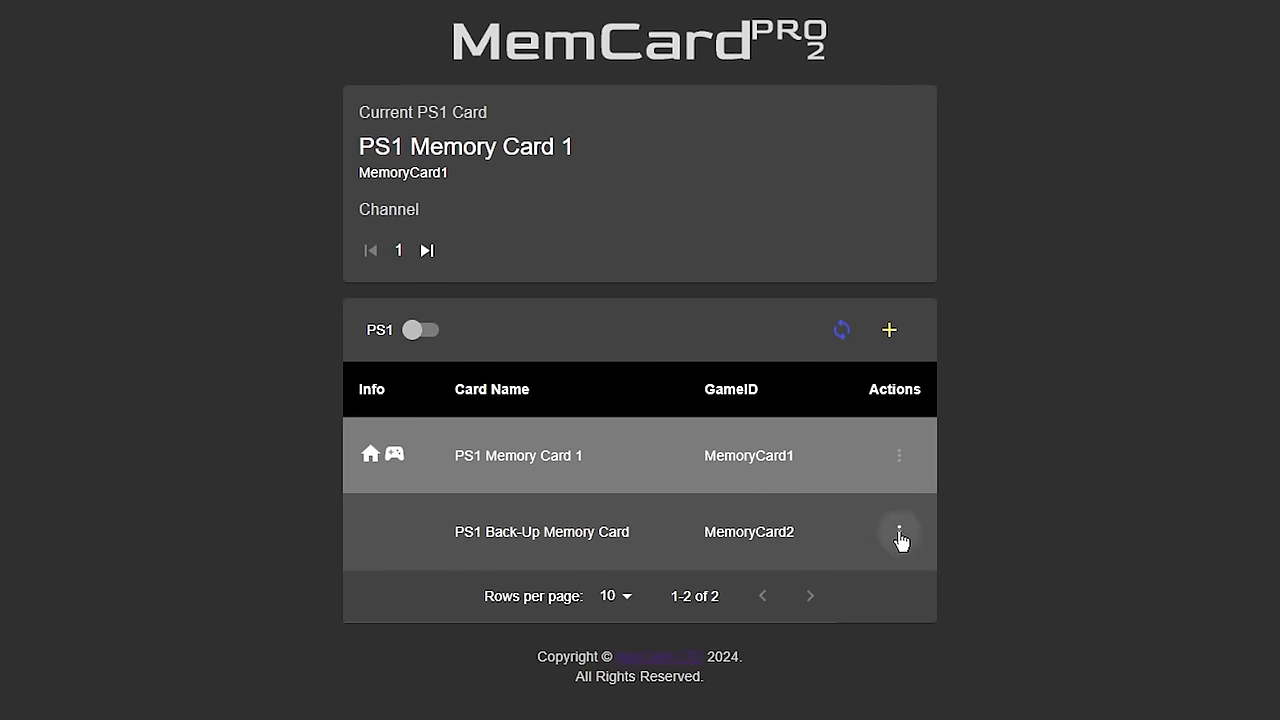
click(898, 532)
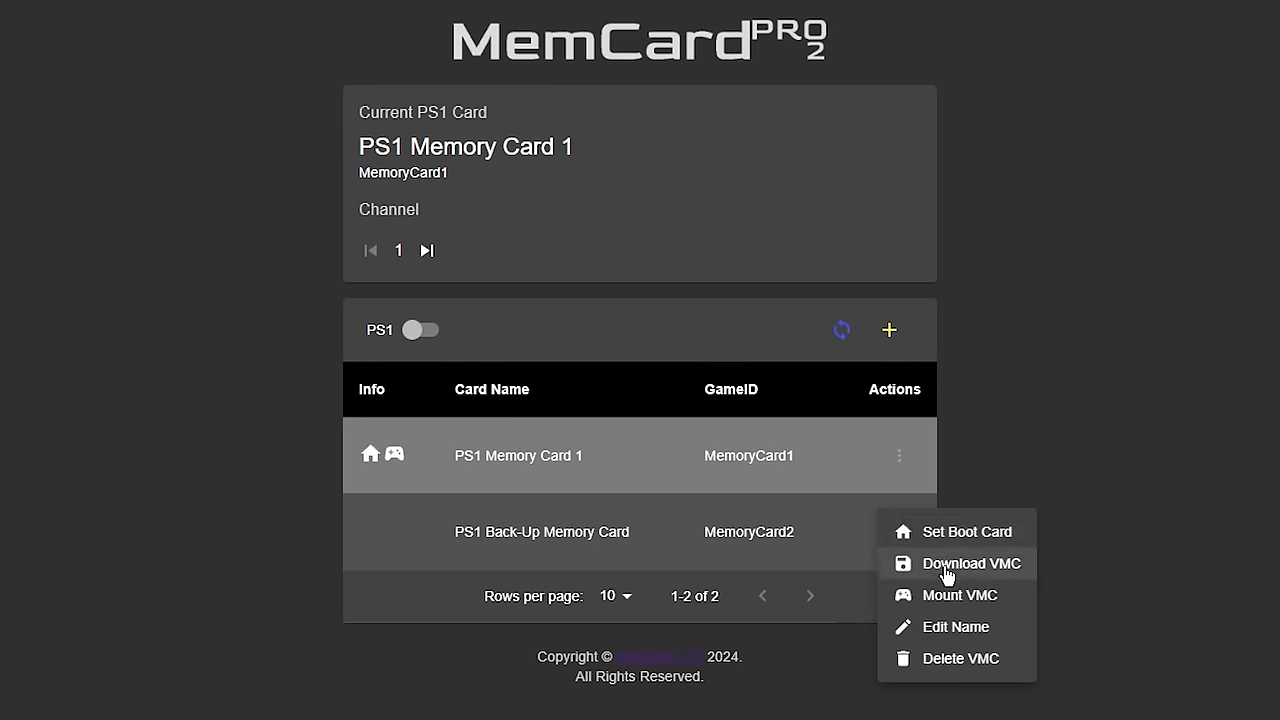
mouse_move(1000, 572)
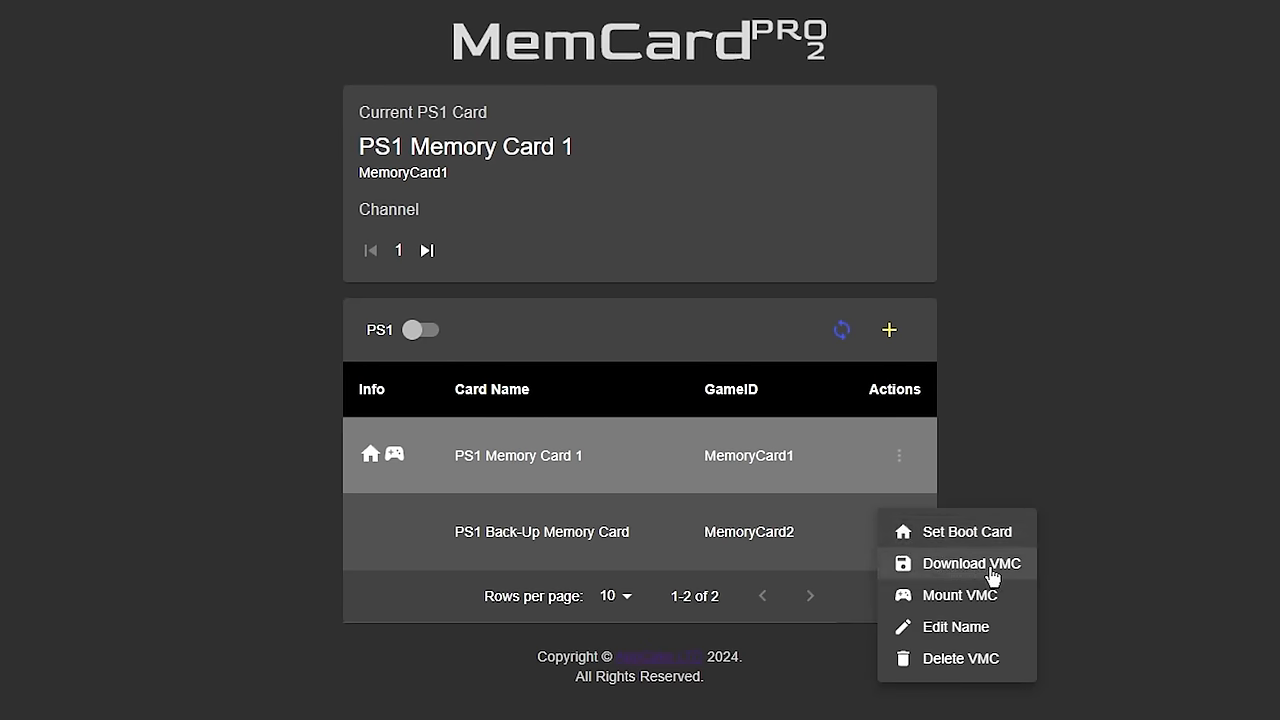